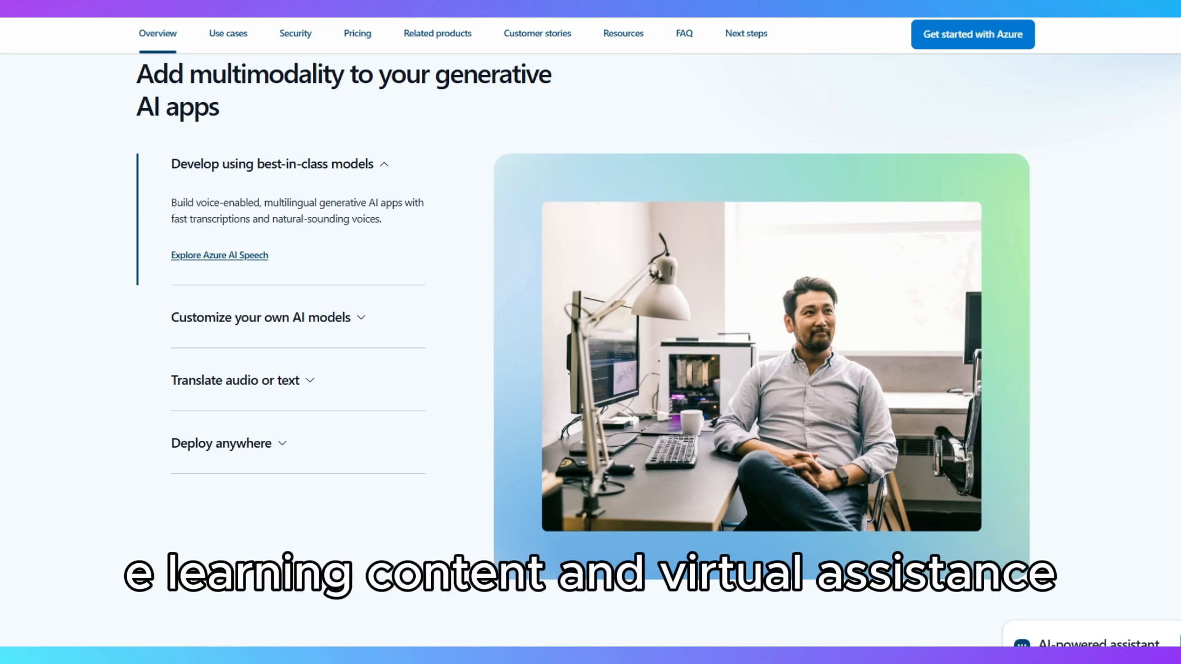
# Scroll the Azure AI Speech page past Use cases to the Security and Pricing sections
pyautogui.click(228, 33)
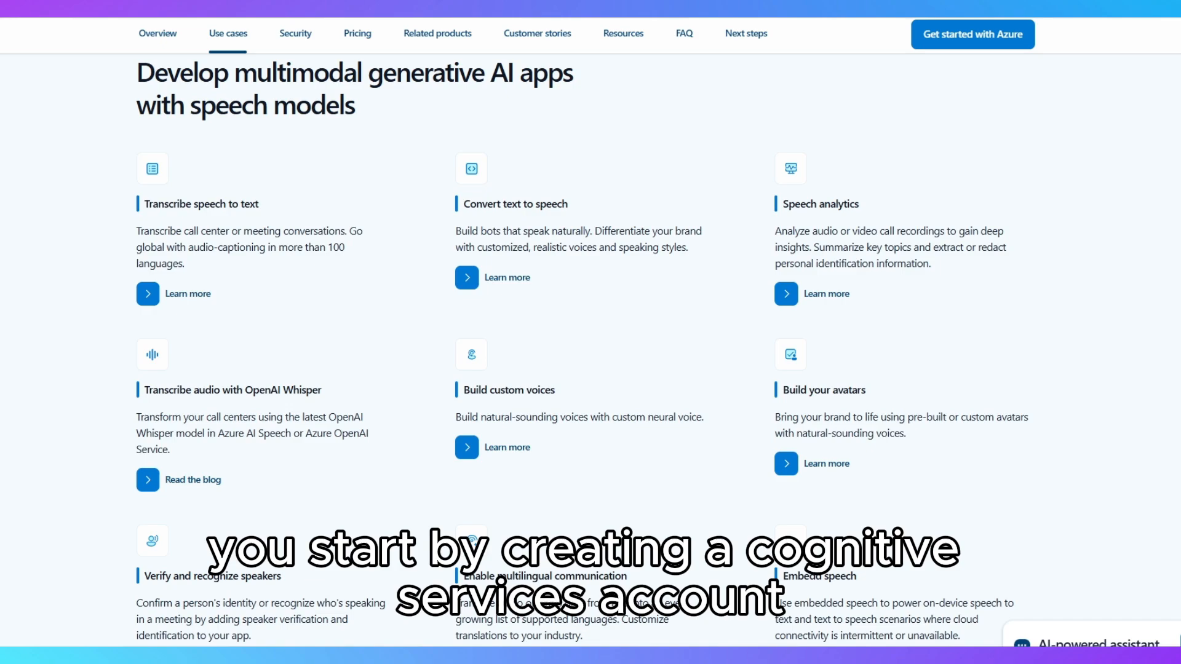
pyautogui.scroll(-3)
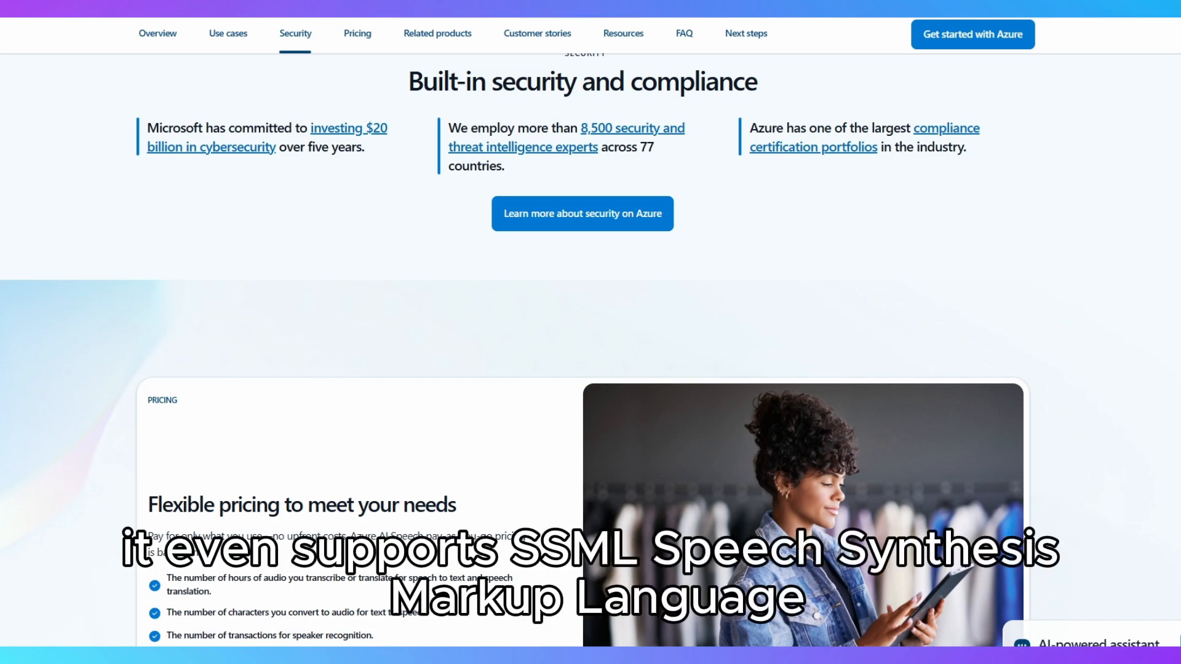
# Move from the AI Speech product page to the Get to know Azure overview page
pyautogui.scroll(-3)
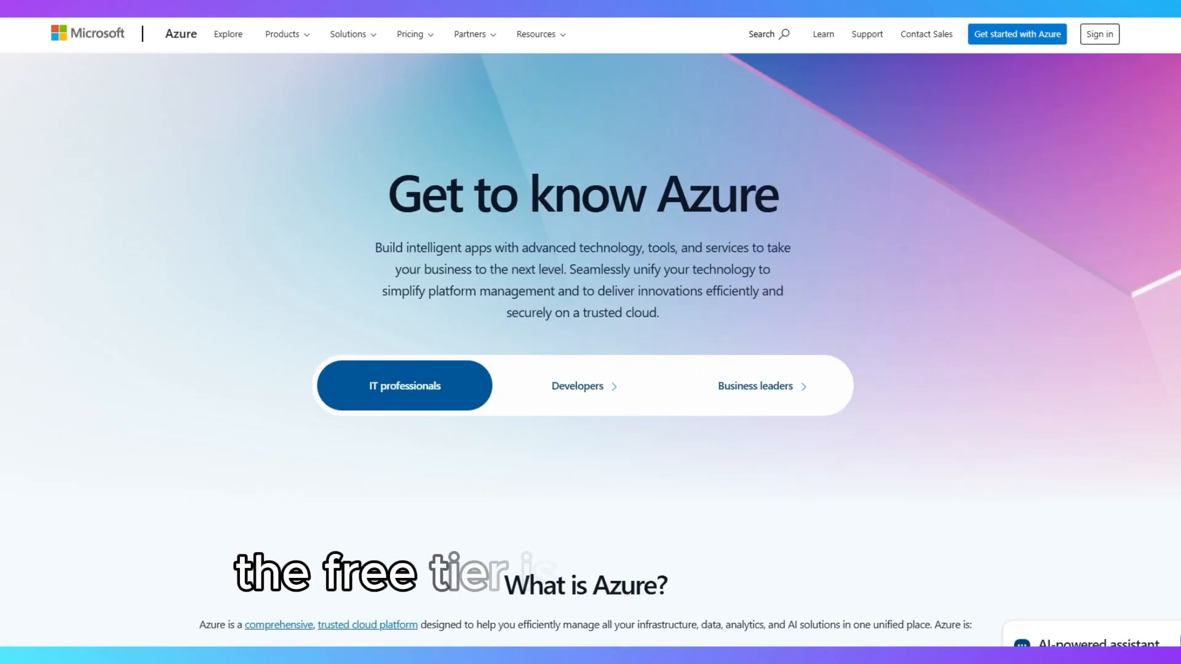
# Scroll down past the What is Azure and Limitless innovation sections
pyautogui.scroll(-3)
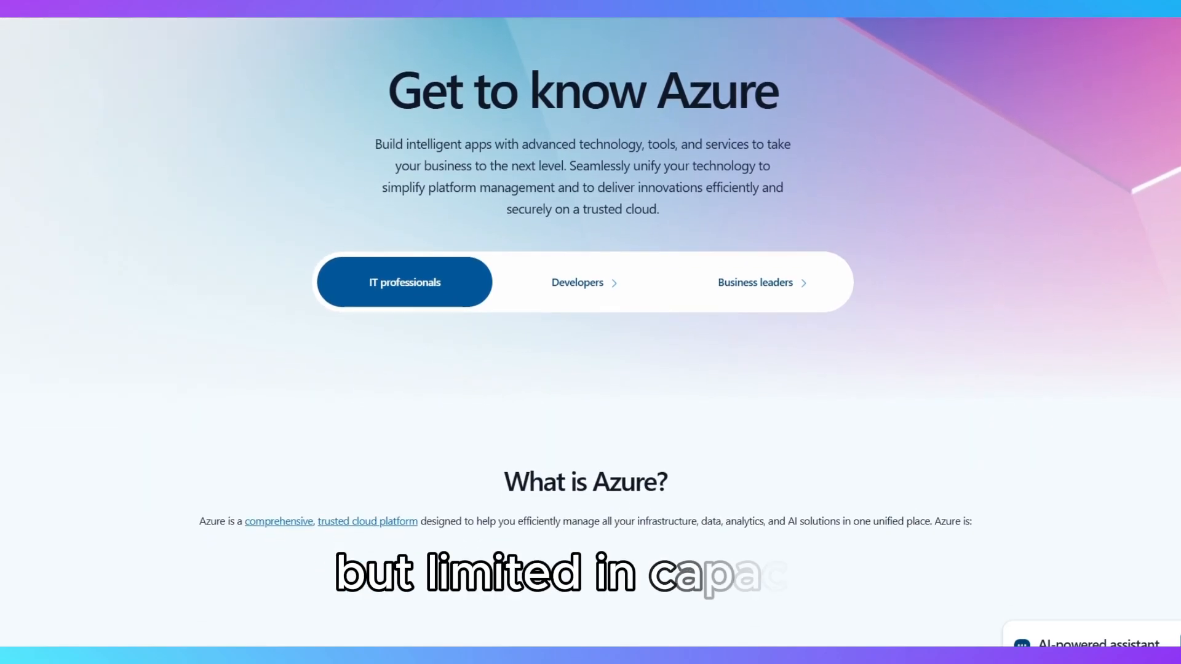
pyautogui.scroll(-3)
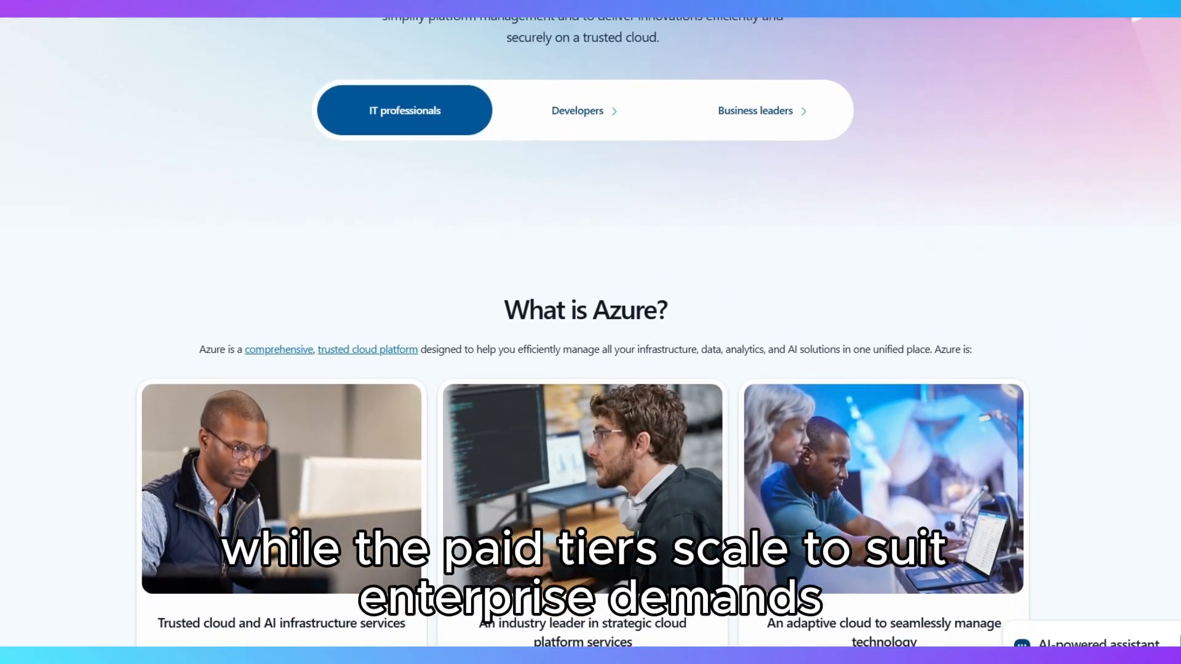
pyautogui.scroll(-3)
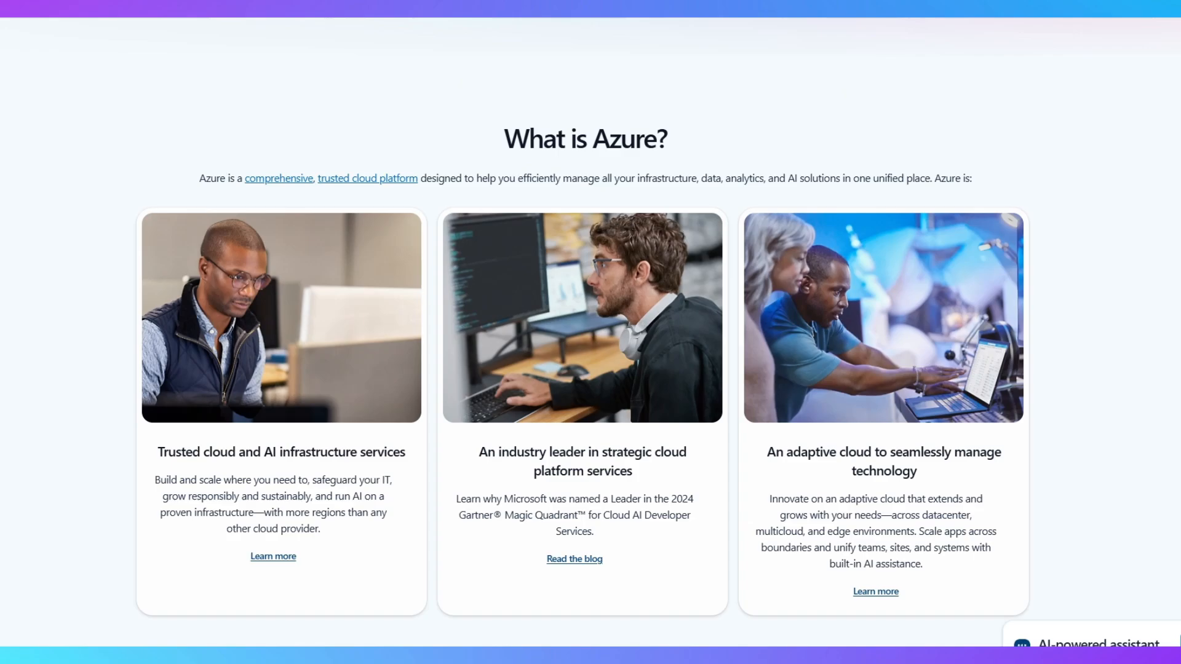
pyautogui.scroll(-3)
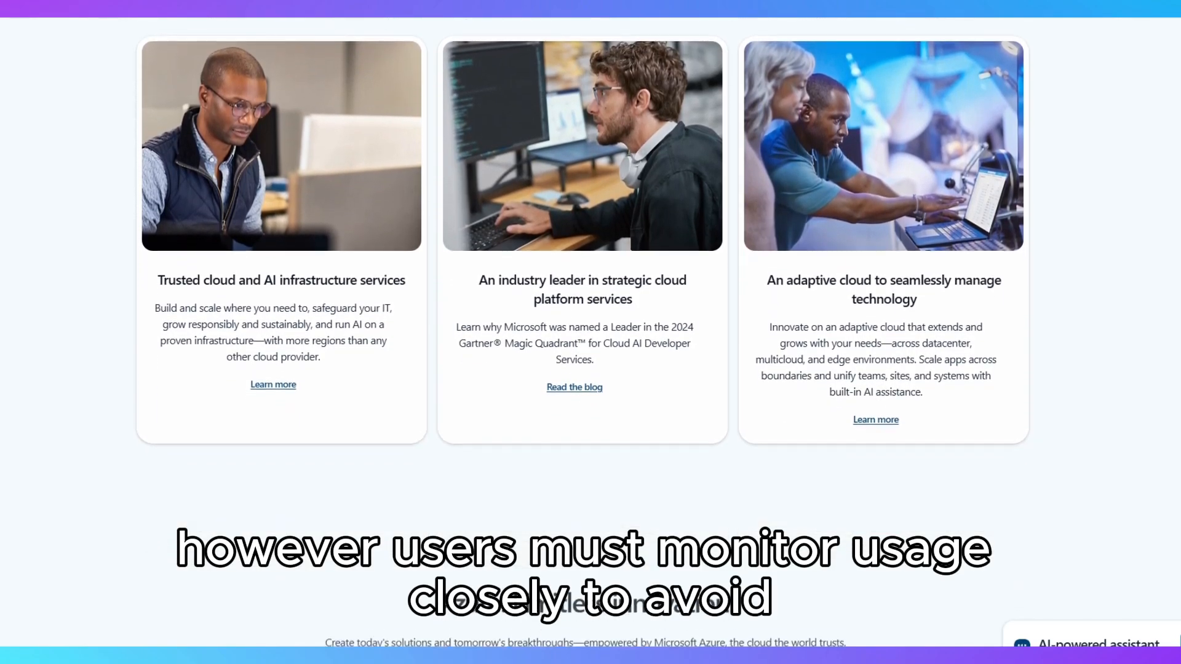
pyautogui.scroll(-3)
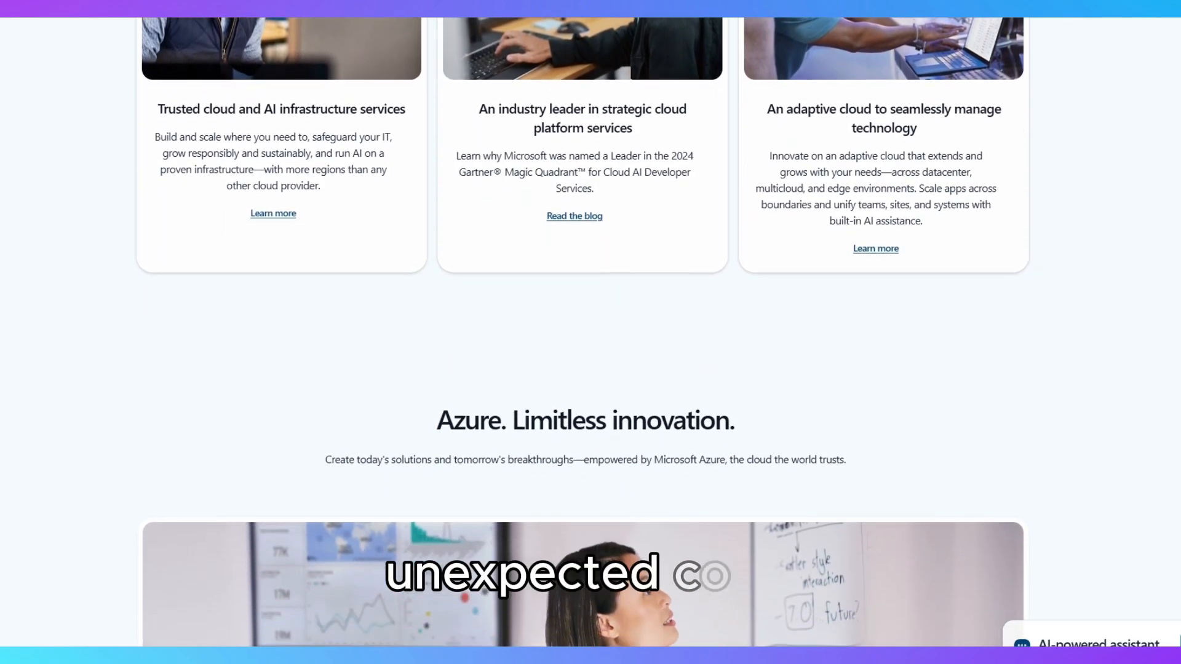
pyautogui.scroll(-3)
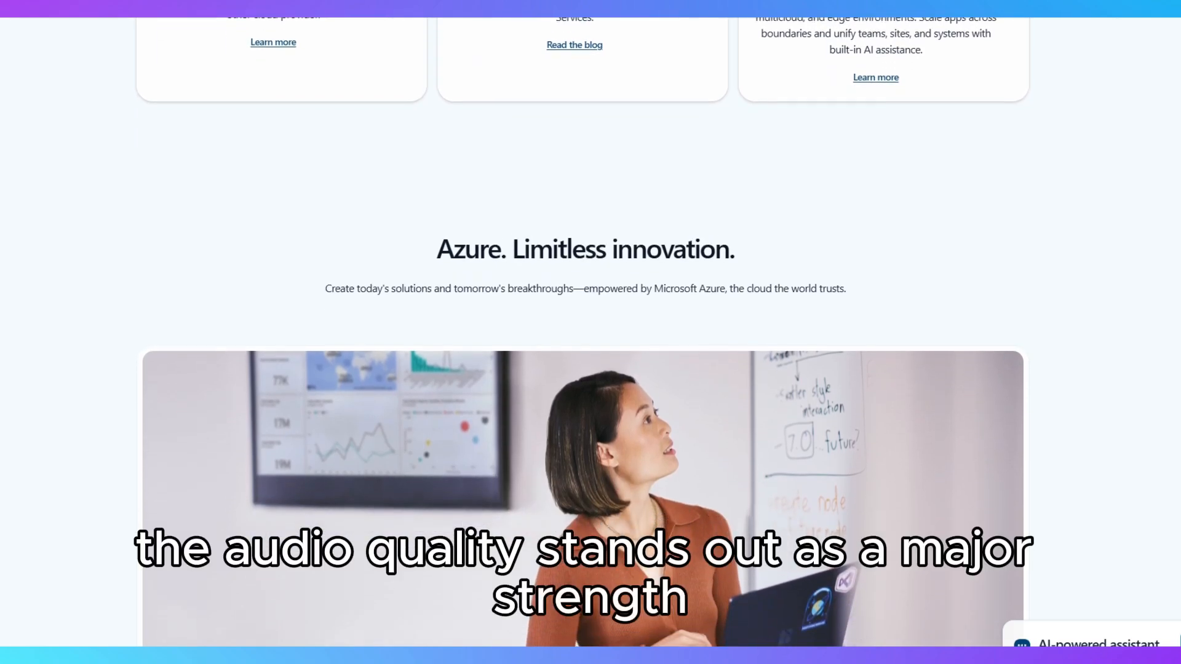
# Continue scrolling to the See the impact statistics and customer stories
pyautogui.scroll(-3)
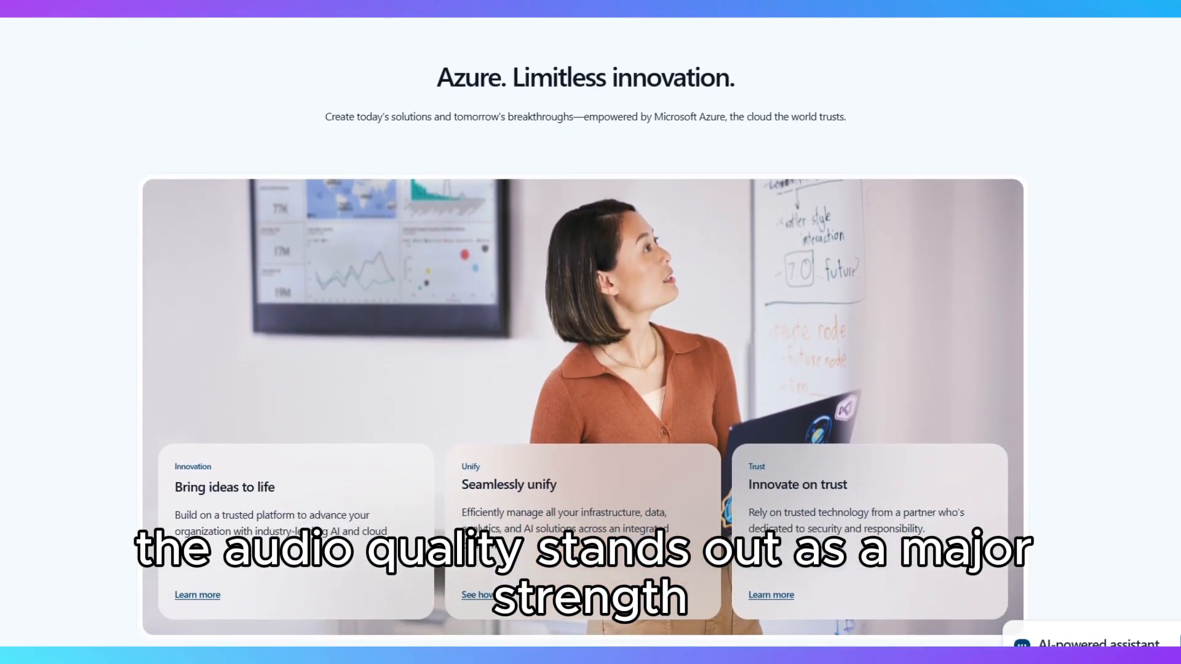
pyautogui.scroll(-3)
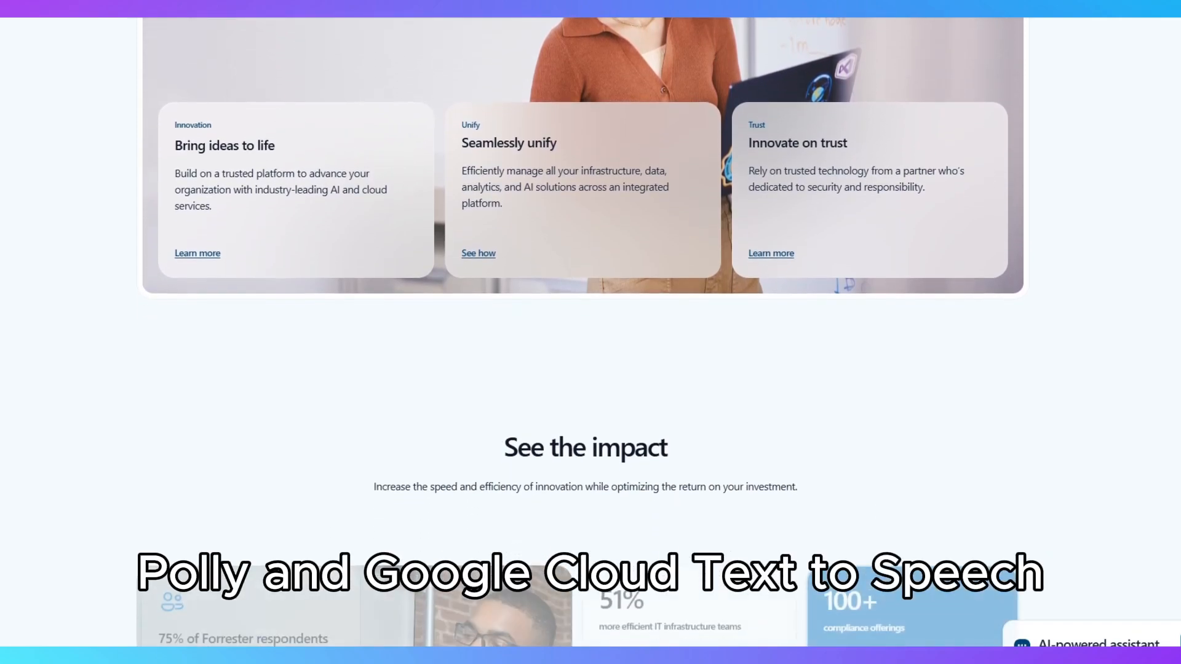
pyautogui.scroll(-3)
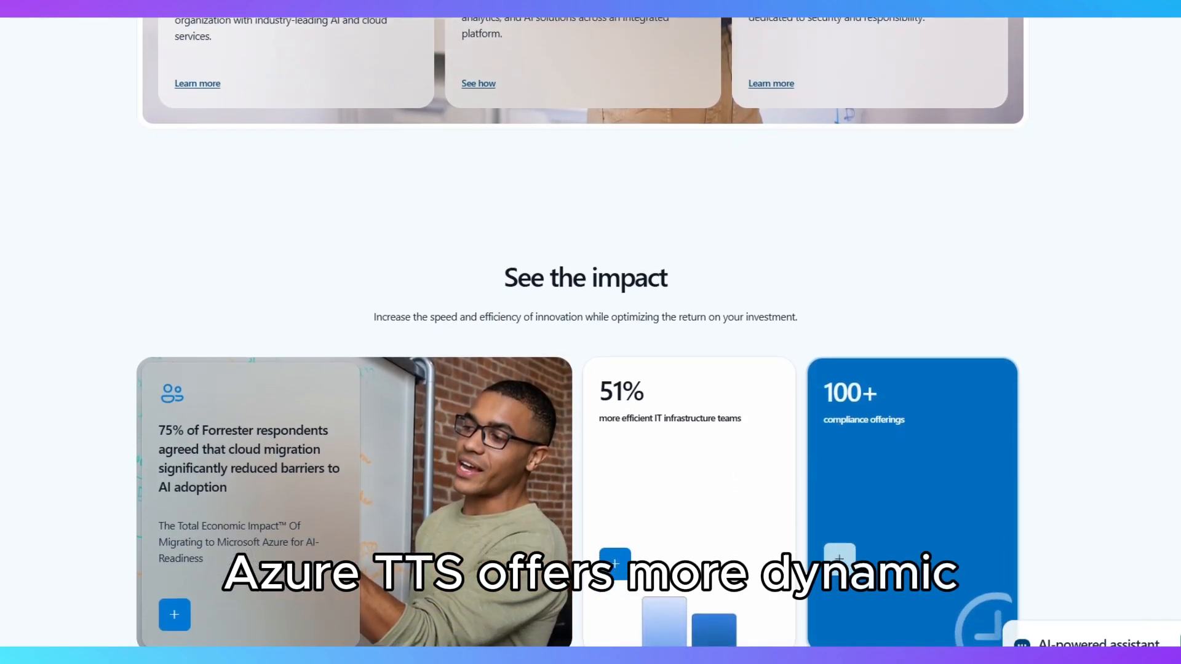
pyautogui.scroll(-3)
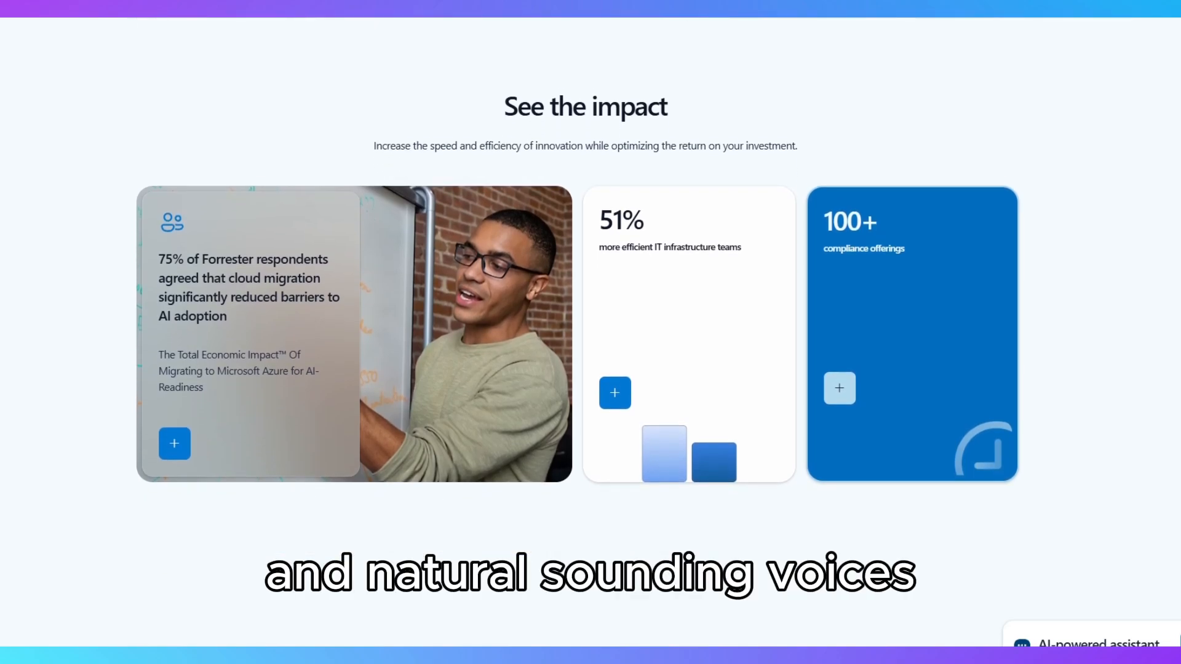
pyautogui.scroll(-3)
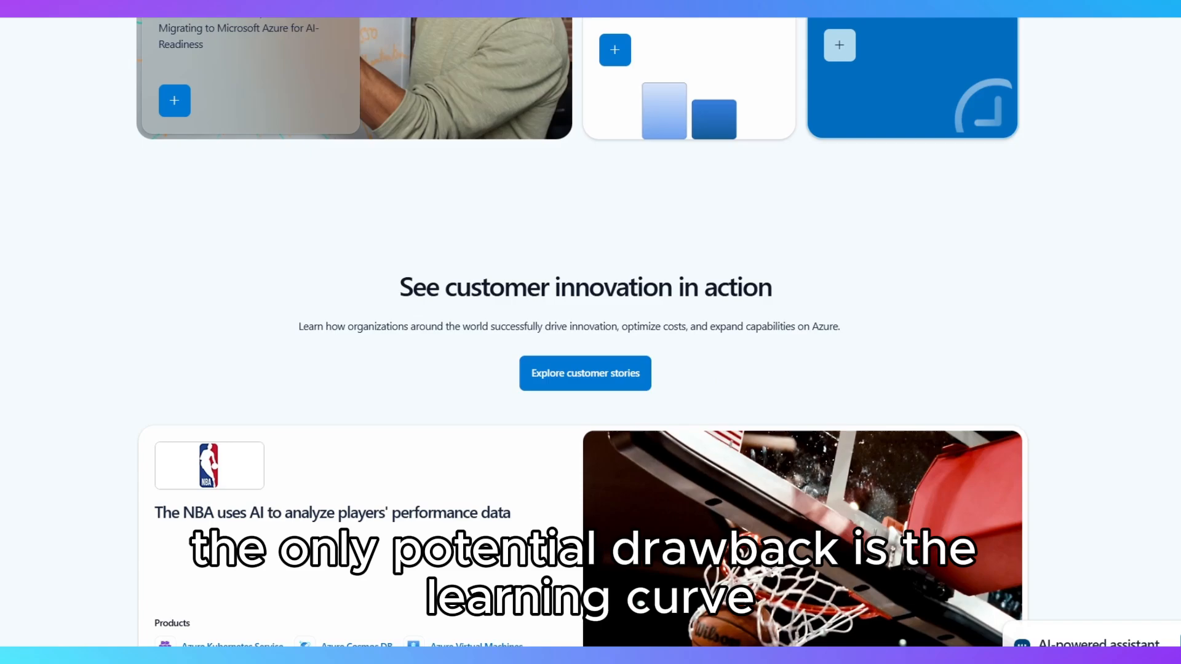
# Scroll past customer stories and the FAQ to the Take the next step section
pyautogui.scroll(-3)
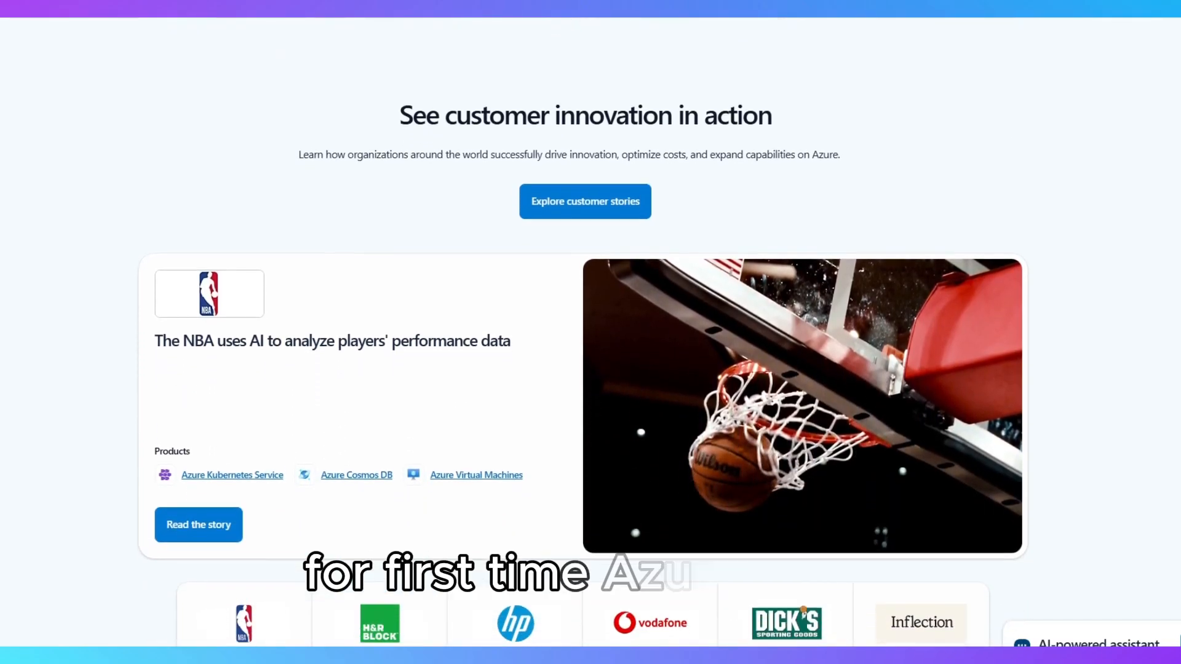
pyautogui.scroll(-3)
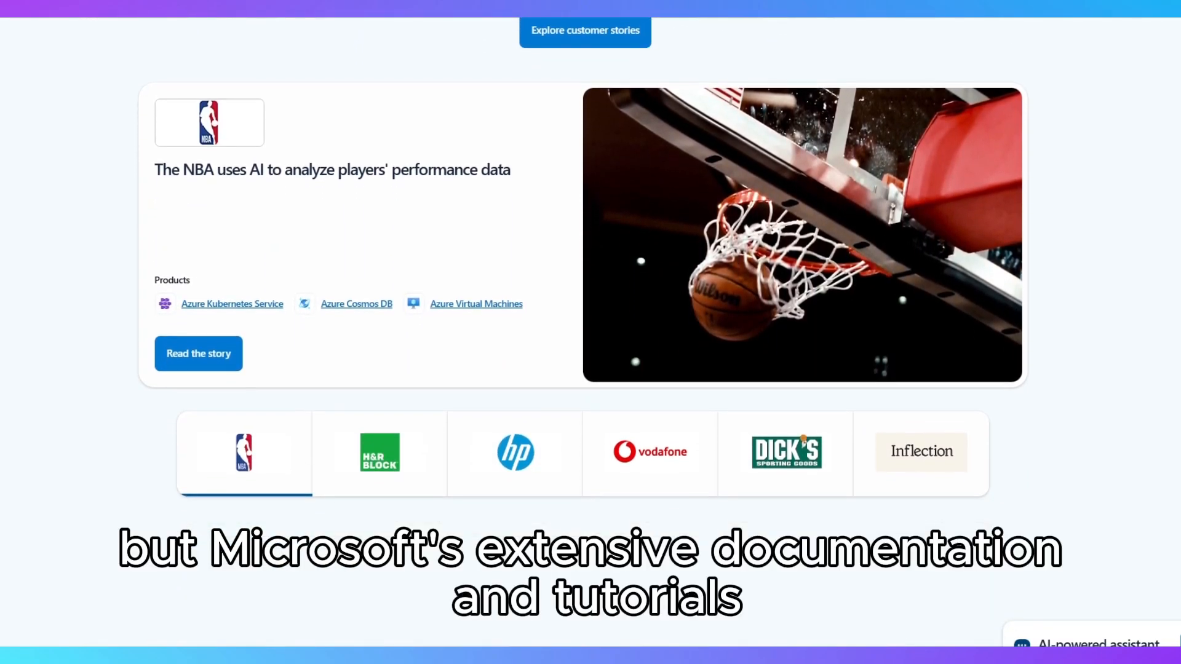
pyautogui.scroll(-3)
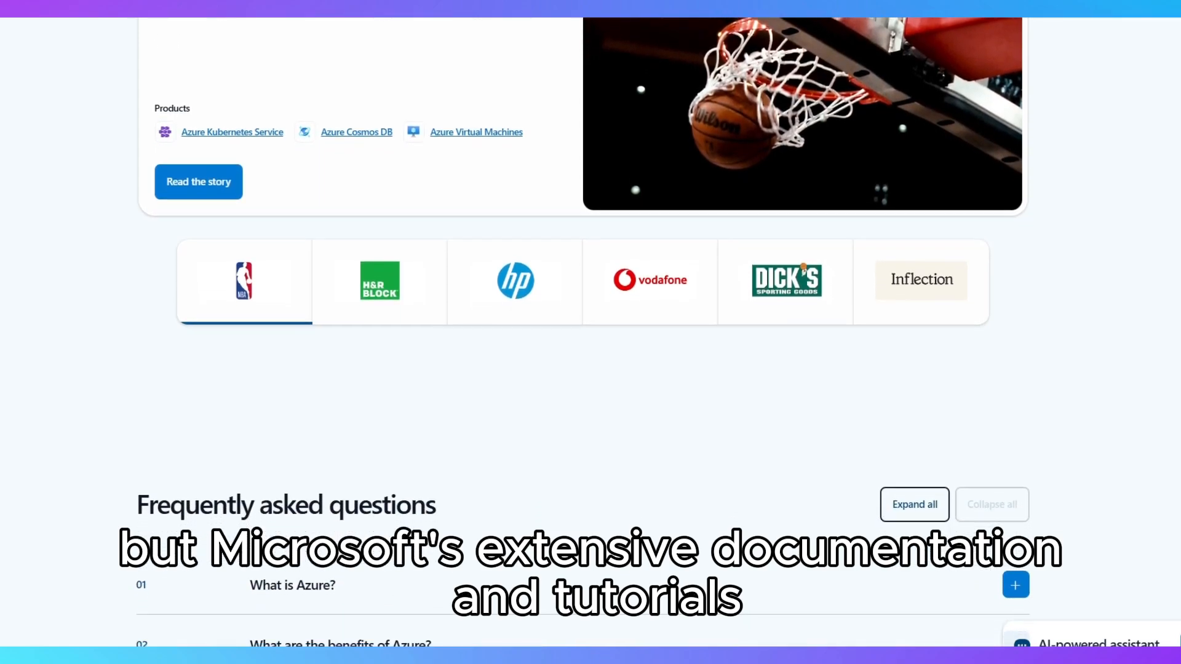
pyautogui.scroll(-3)
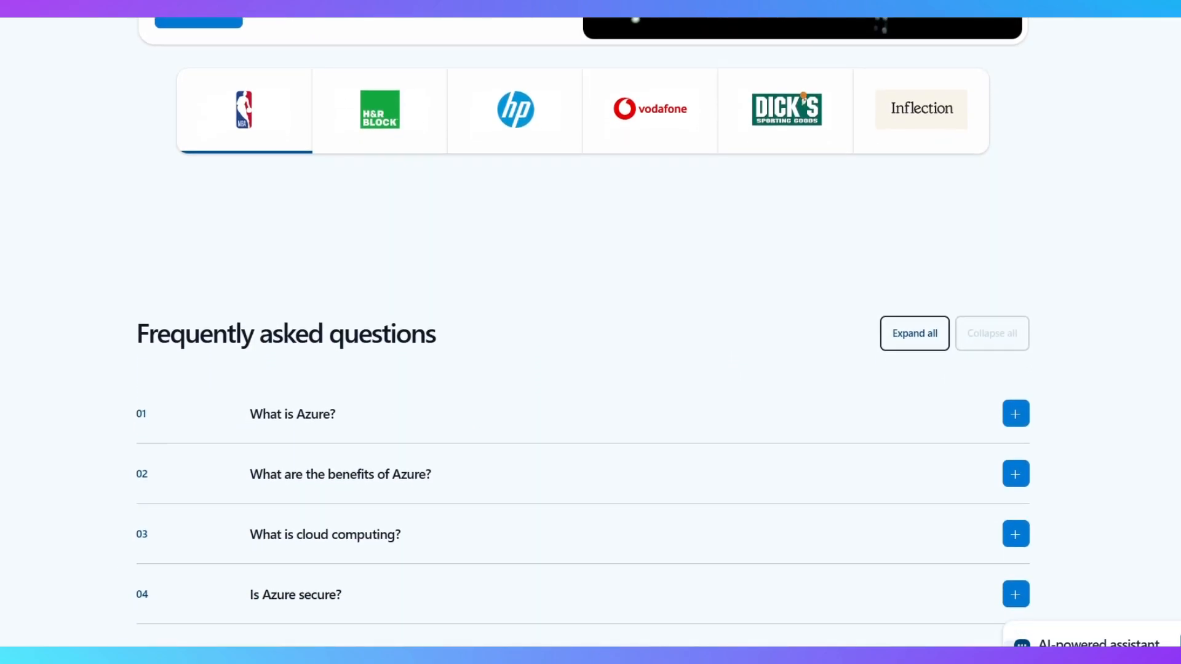
pyautogui.scroll(-3)
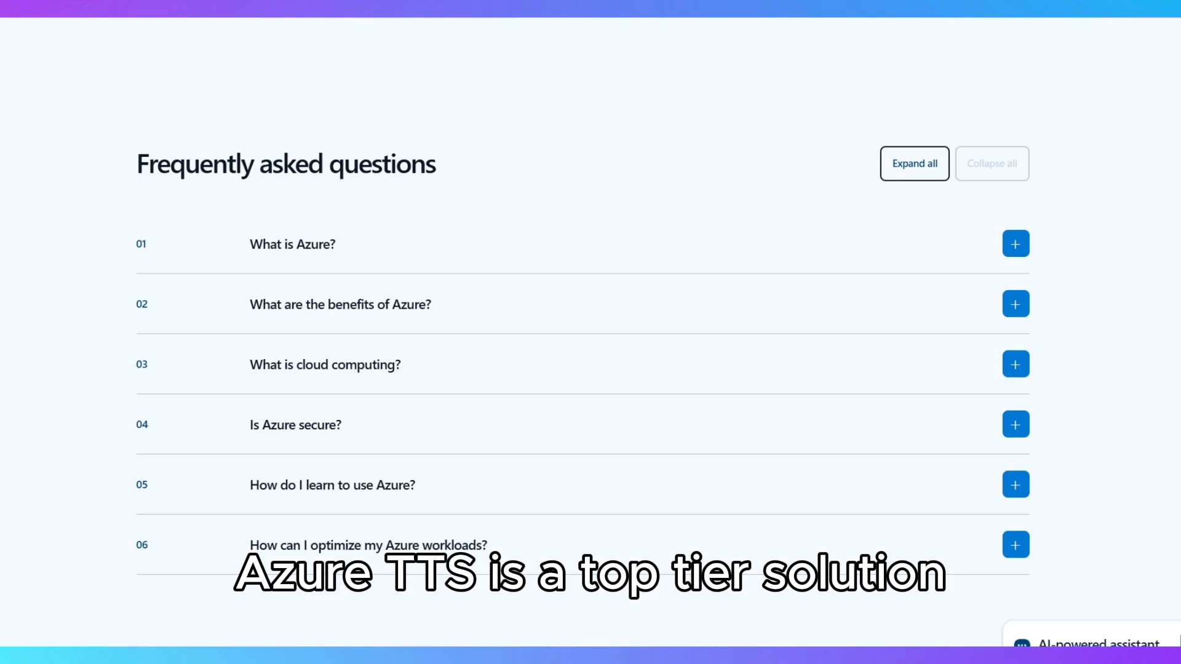
pyautogui.scroll(-3)
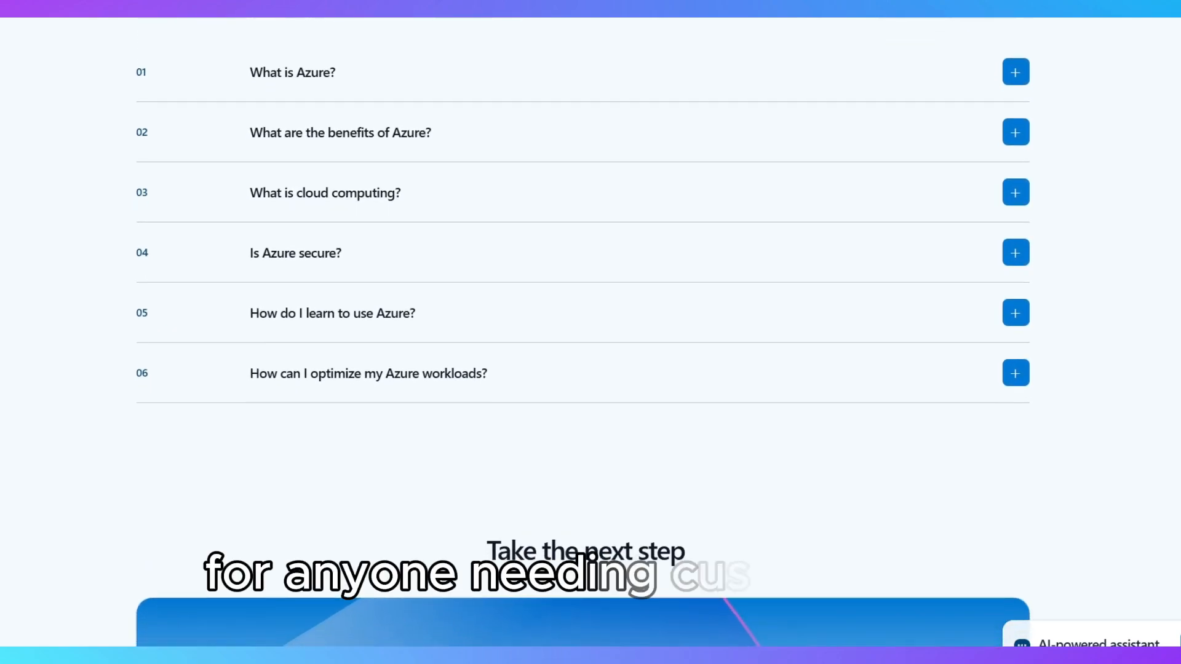
pyautogui.scroll(-3)
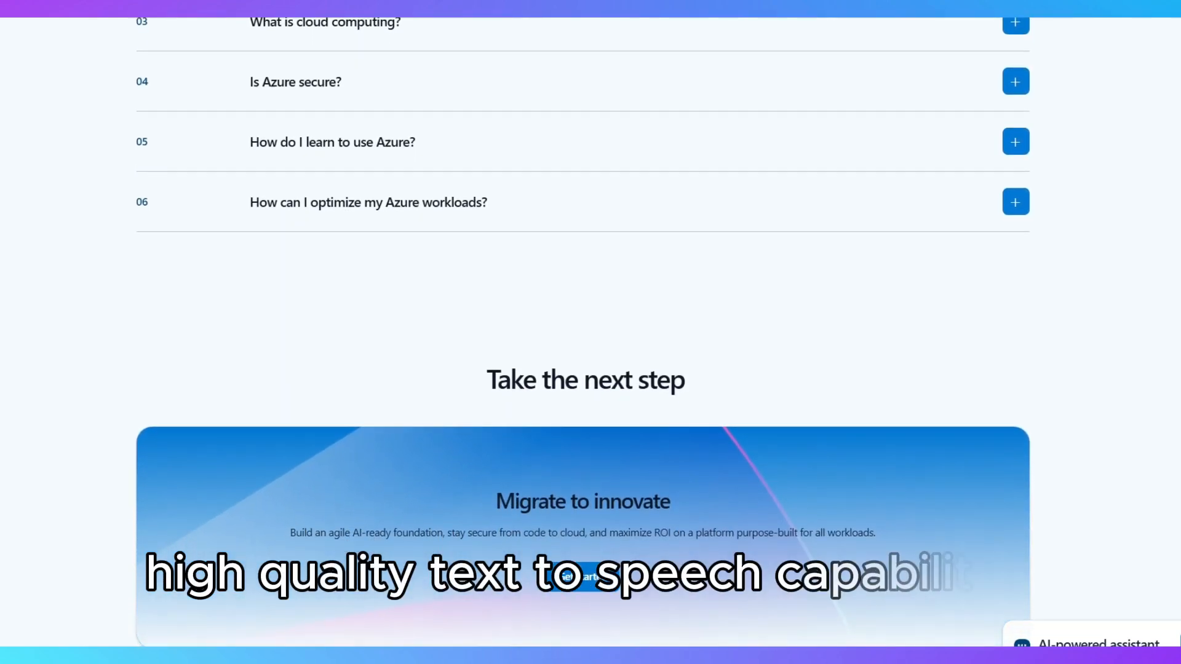
pyautogui.scroll(-3)
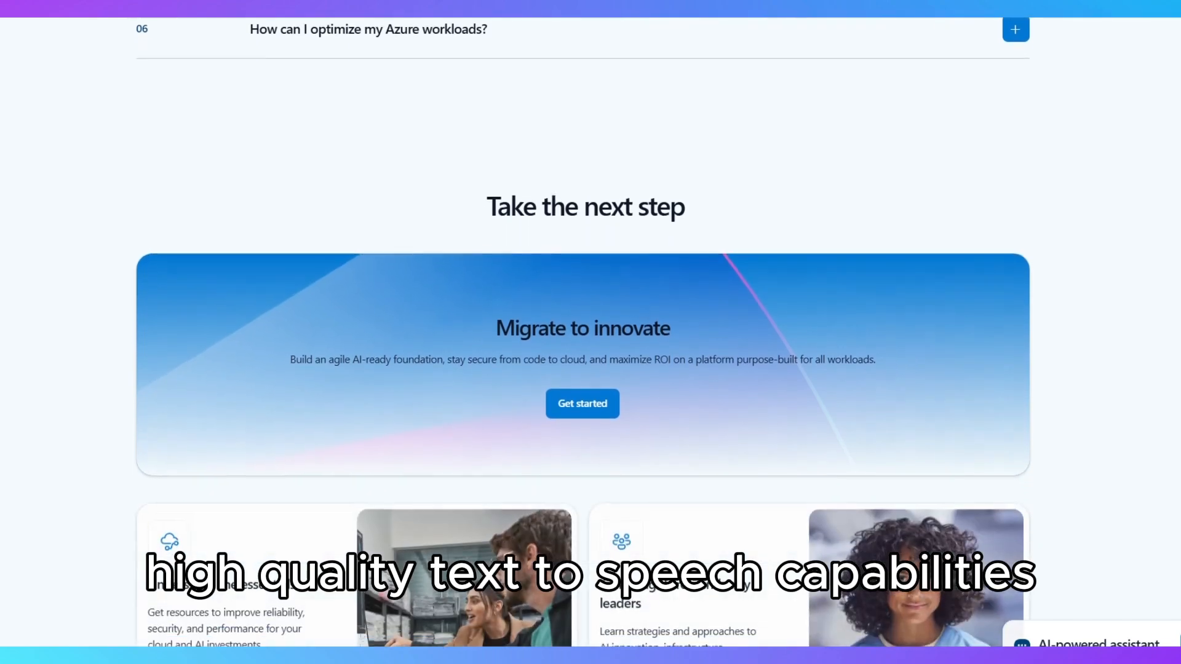
pyautogui.scroll(-3)
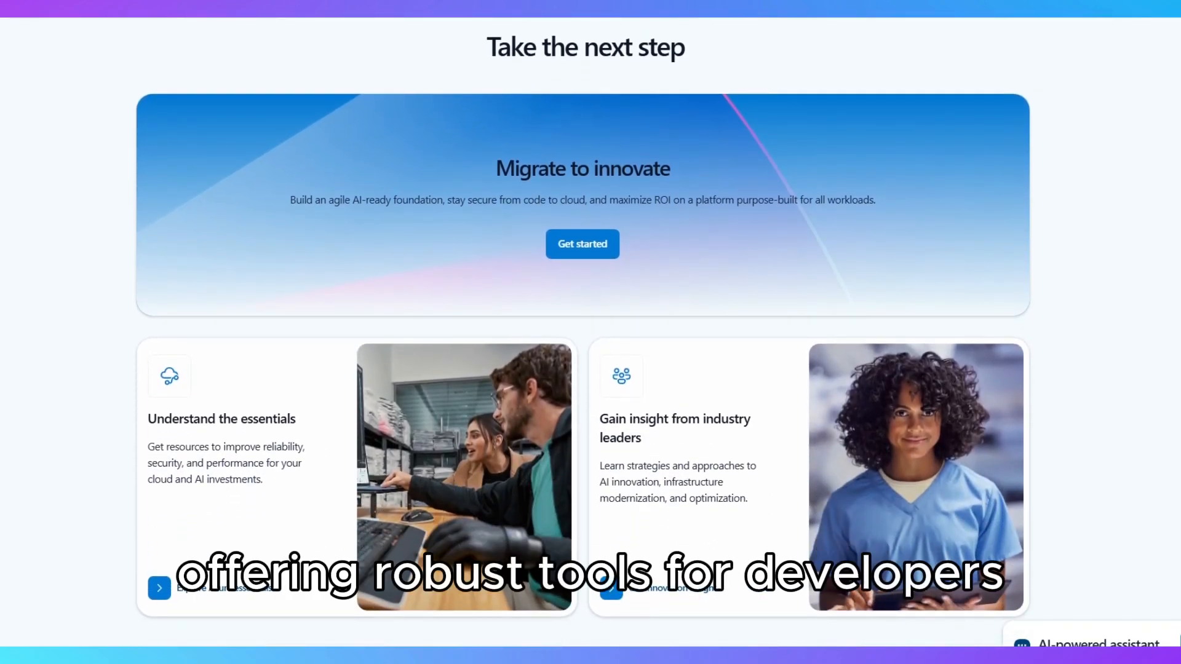